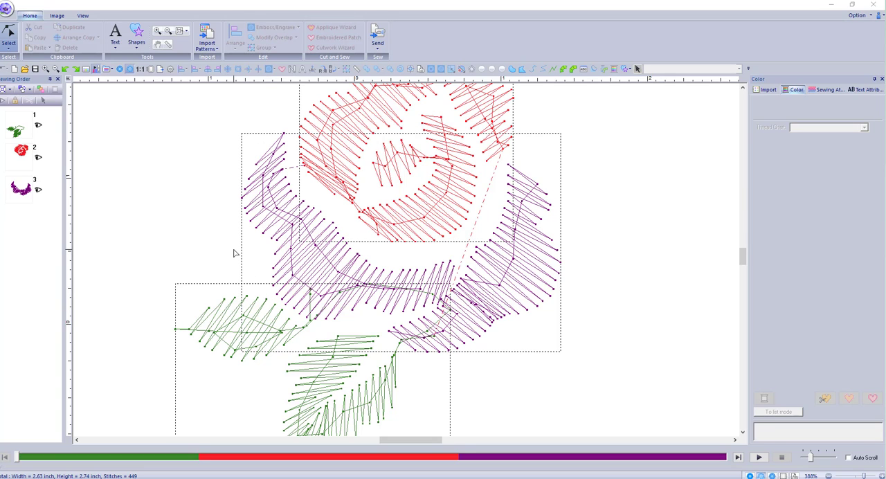
{"action": "mouse_move", "coordinate": [224, 224]}
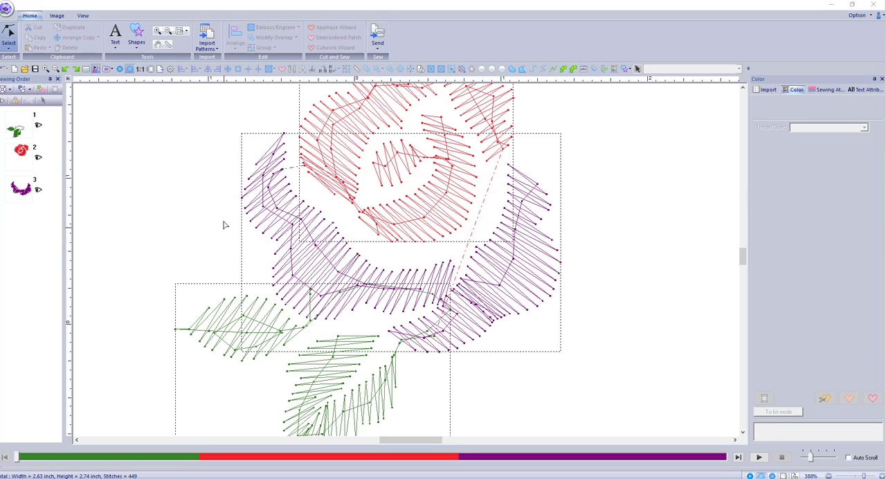
{"action": "mouse_move", "coordinate": [225, 173]}
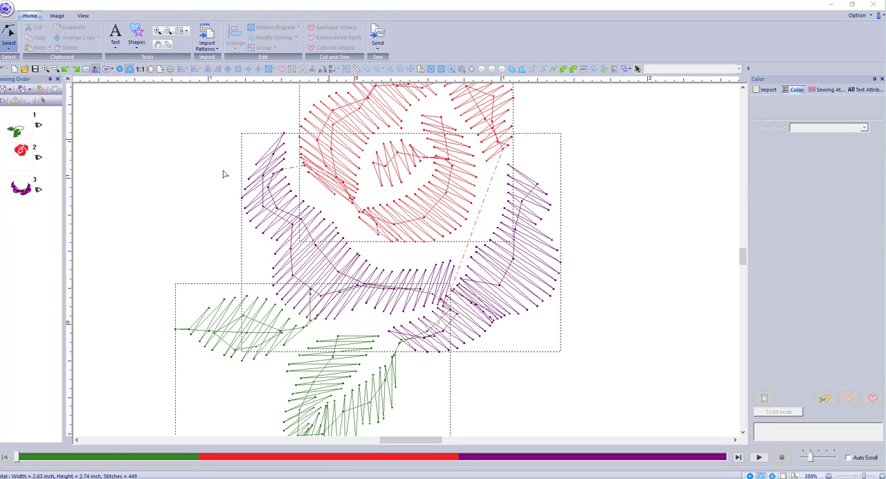
{"action": "mouse_move", "coordinate": [318, 205]}
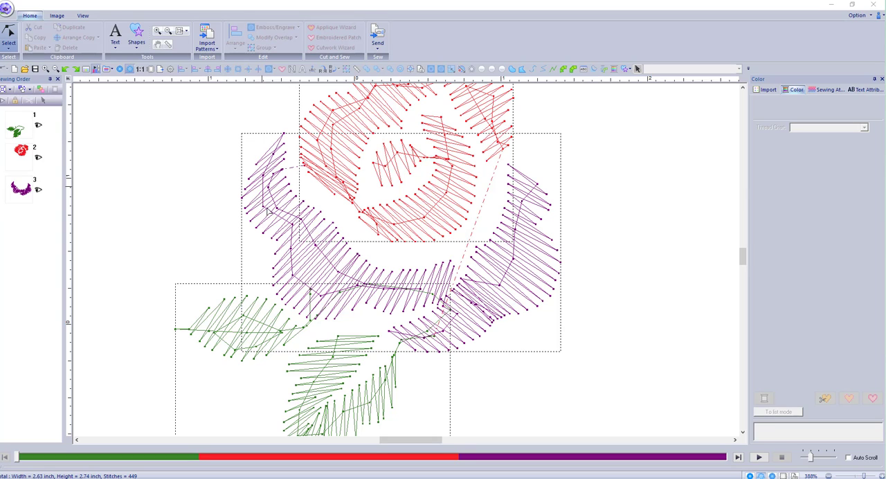
{"action": "mouse_move", "coordinate": [291, 210]}
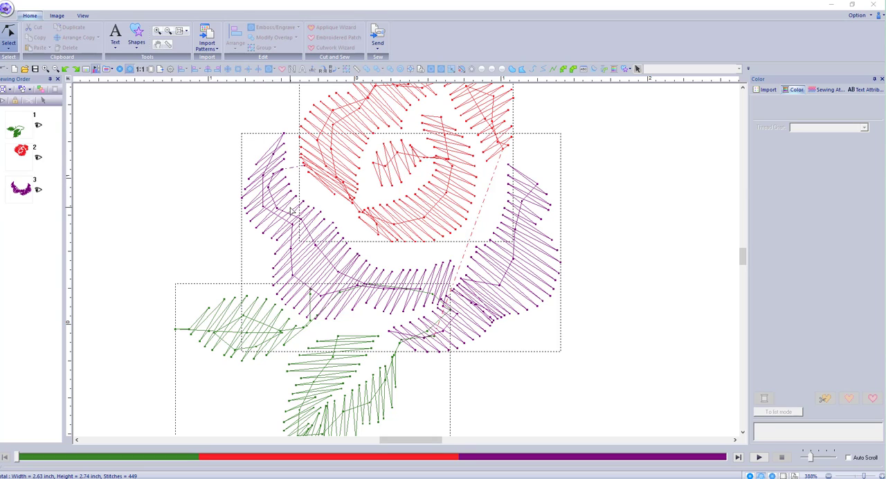
{"action": "mouse_move", "coordinate": [352, 164]}
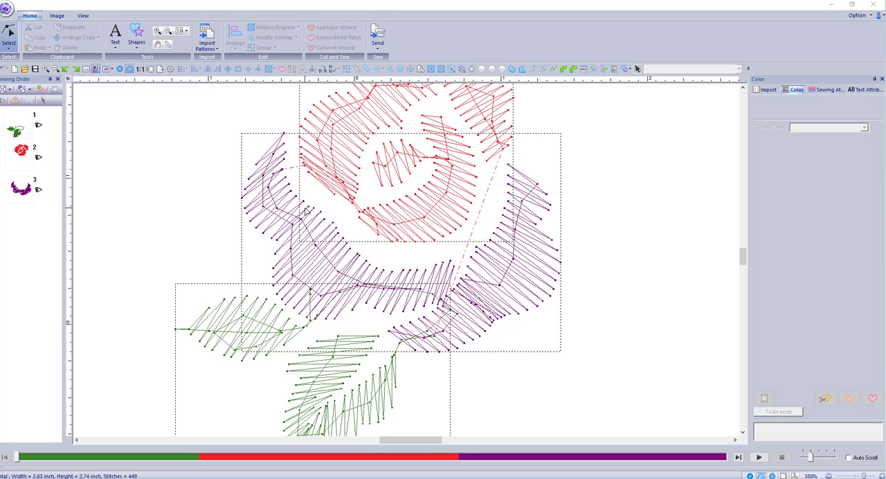
{"action": "mouse_move", "coordinate": [307, 168]}
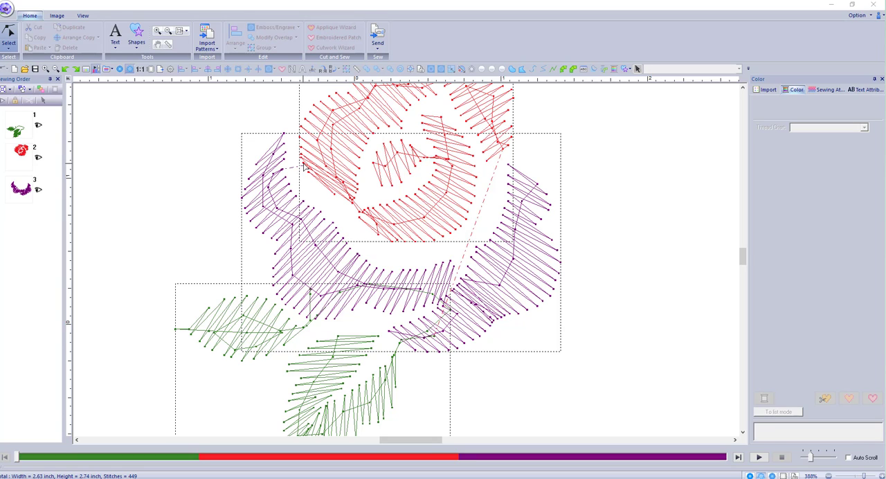
{"action": "mouse_move", "coordinate": [443, 277]}
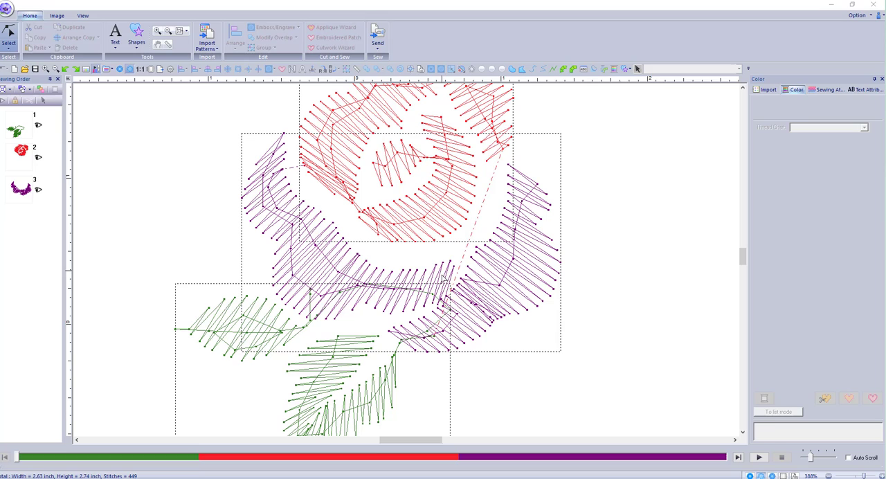
{"action": "mouse_move", "coordinate": [329, 186]}
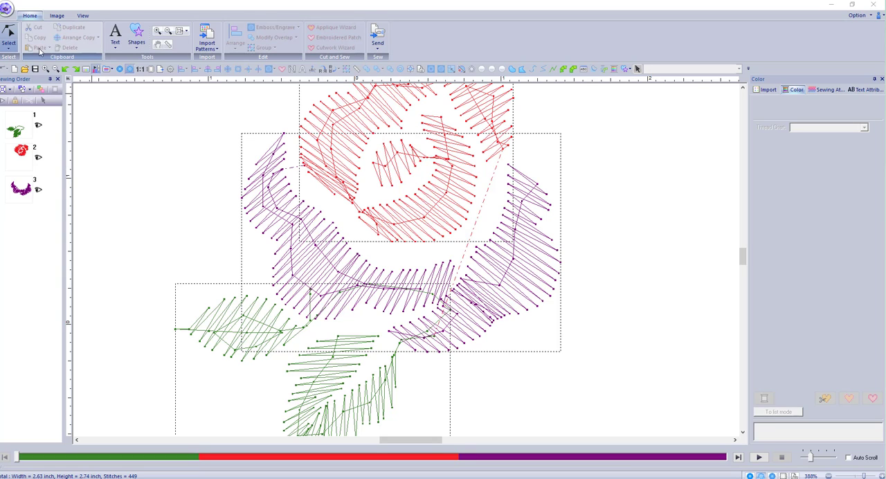
{"action": "mouse_move", "coordinate": [8, 35]}
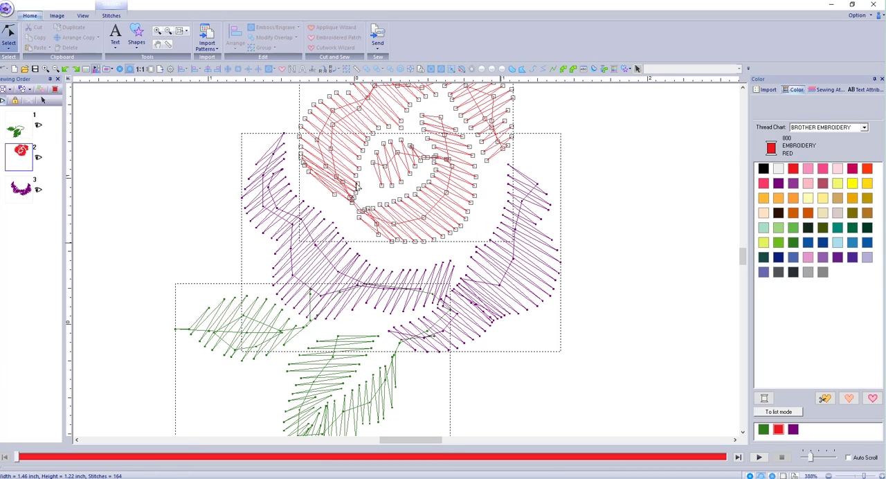
{"action": "mouse_move", "coordinate": [373, 197]}
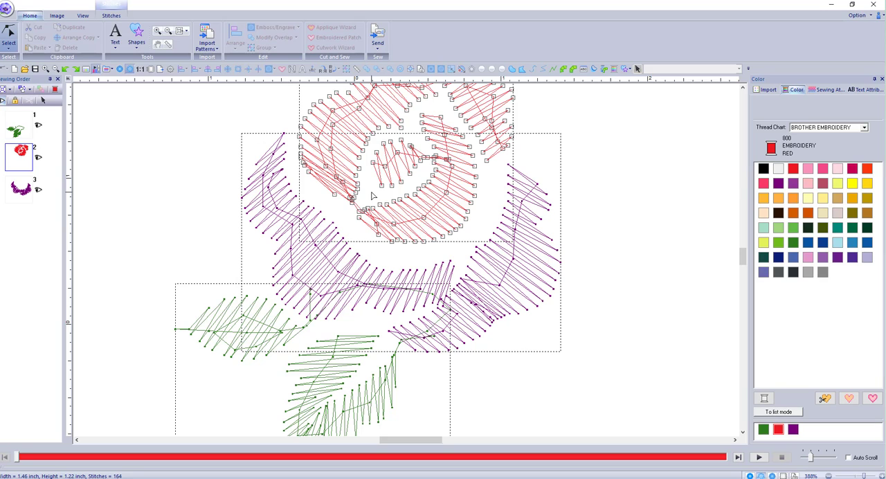